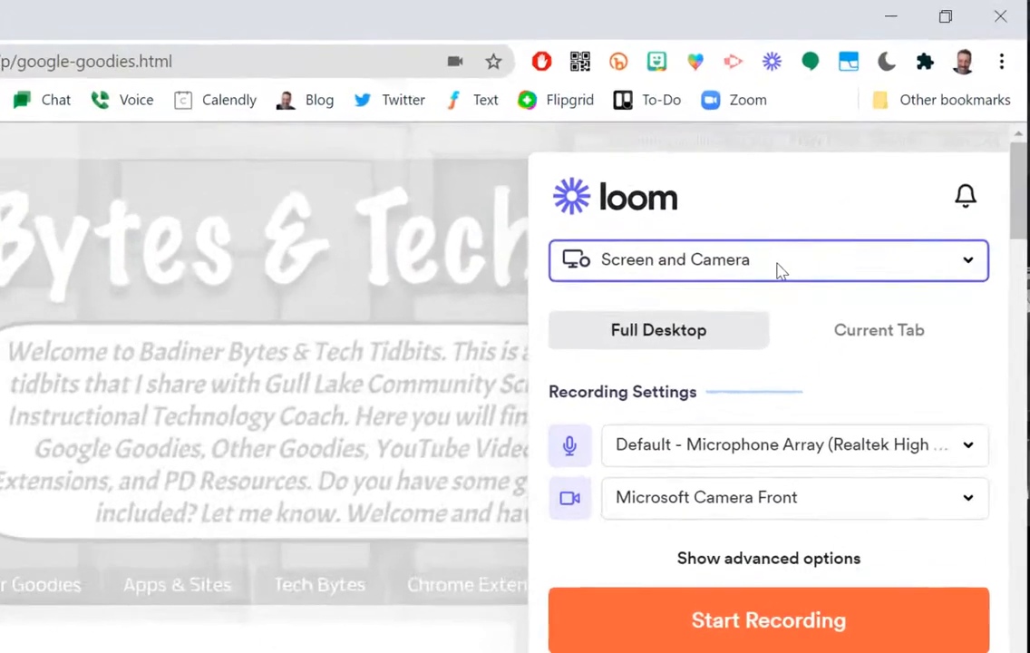
Step: Review the recording modes and keep Screen and Camera with Full Desktop
{"action": "left_click", "coordinate": [769, 261]}
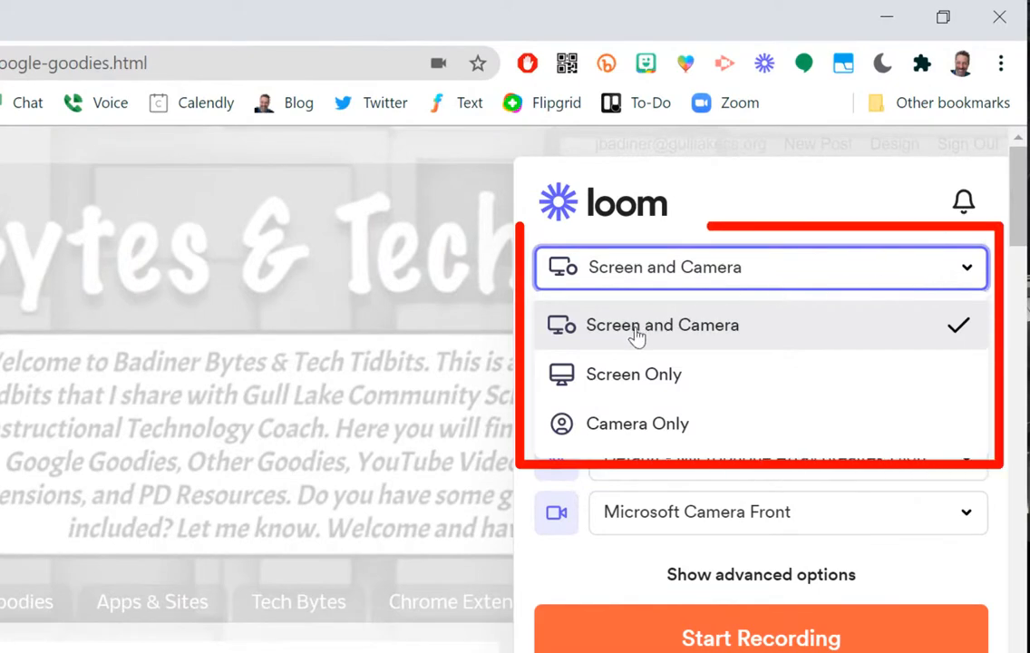
{"action": "mouse_move", "coordinate": [707, 388]}
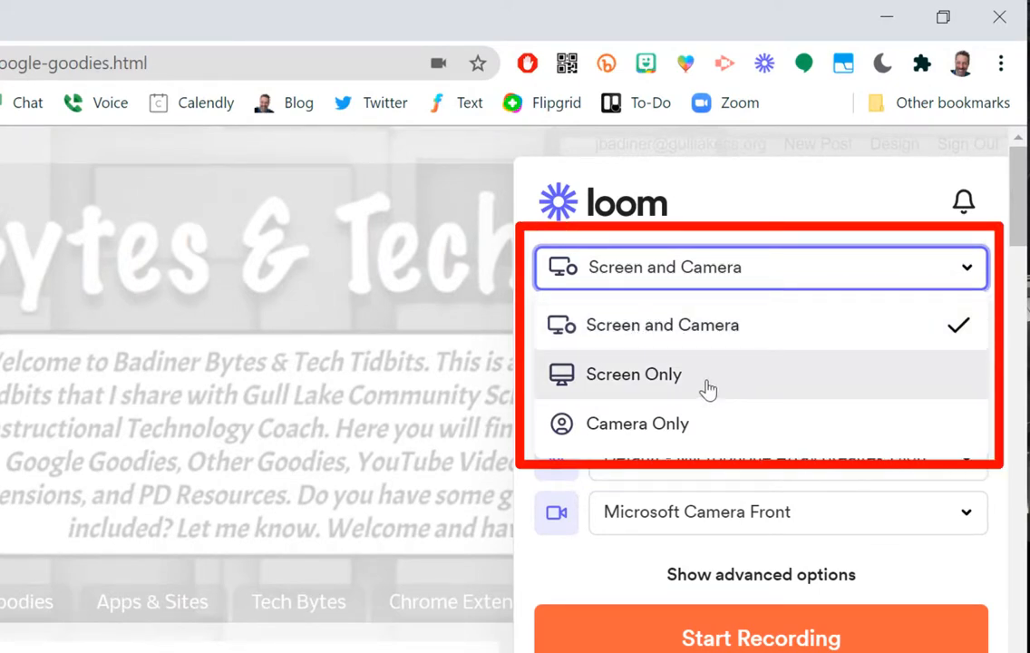
{"action": "mouse_move", "coordinate": [696, 428]}
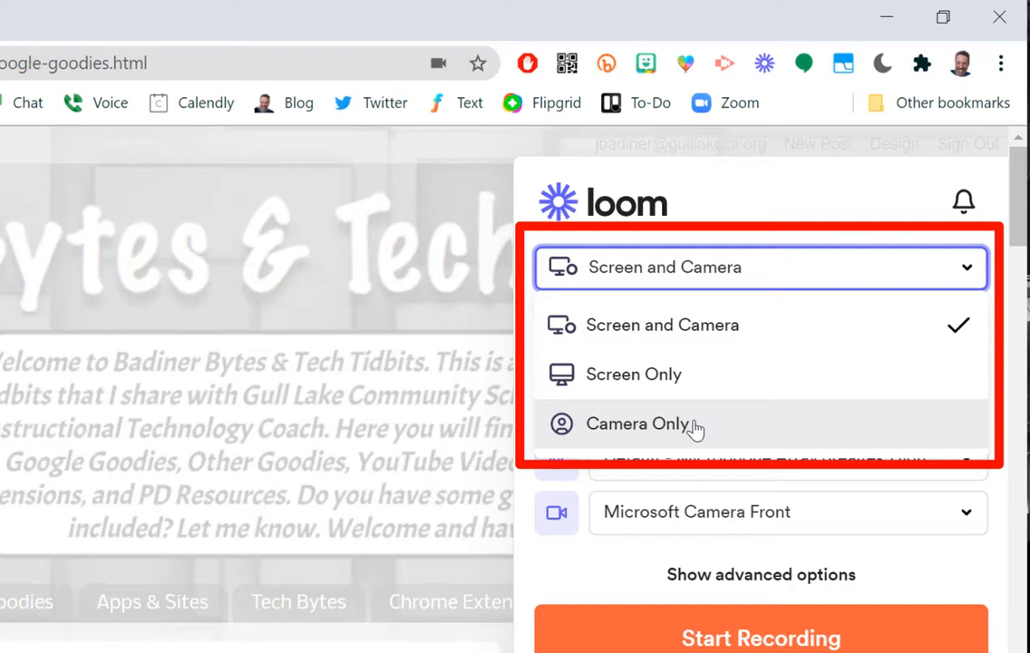
{"action": "mouse_move", "coordinate": [733, 327]}
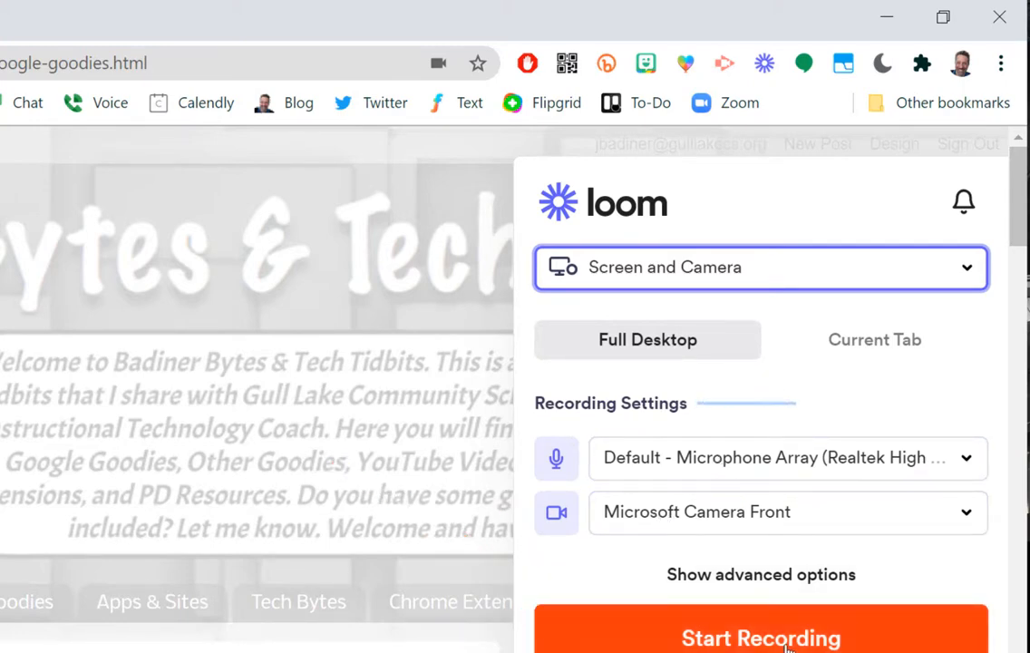
{"action": "left_click", "coordinate": [762, 638]}
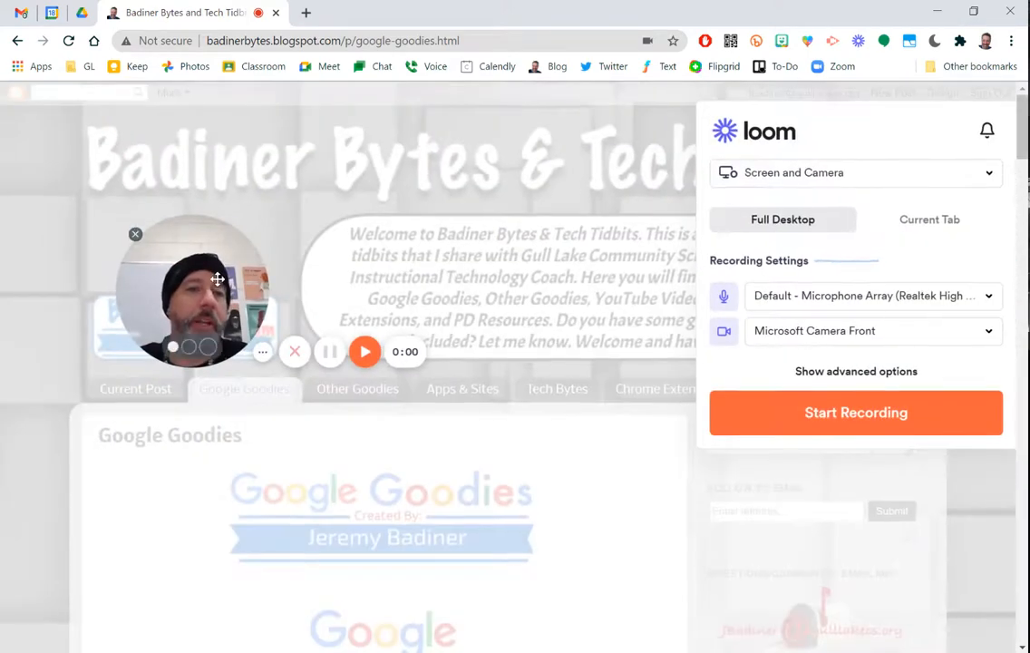
Step: Reposition the webcam bubble, then share Screen 1 as the entire screen to start recording
{"action": "left_click_drag", "start_coordinate": [191, 290], "coordinate": [95, 544]}
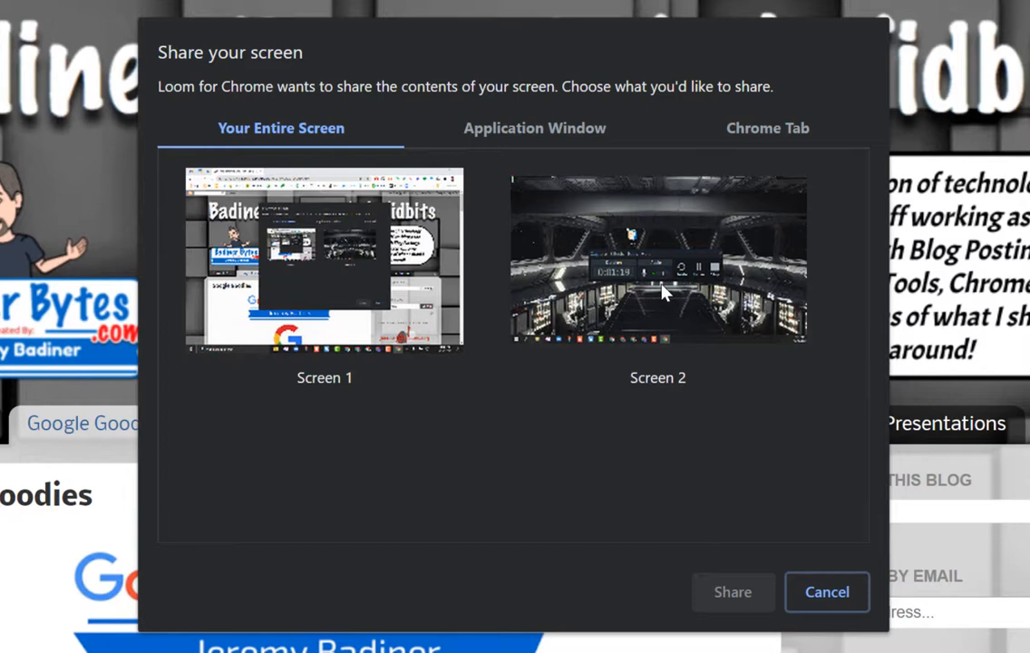
{"action": "mouse_move", "coordinate": [506, 312]}
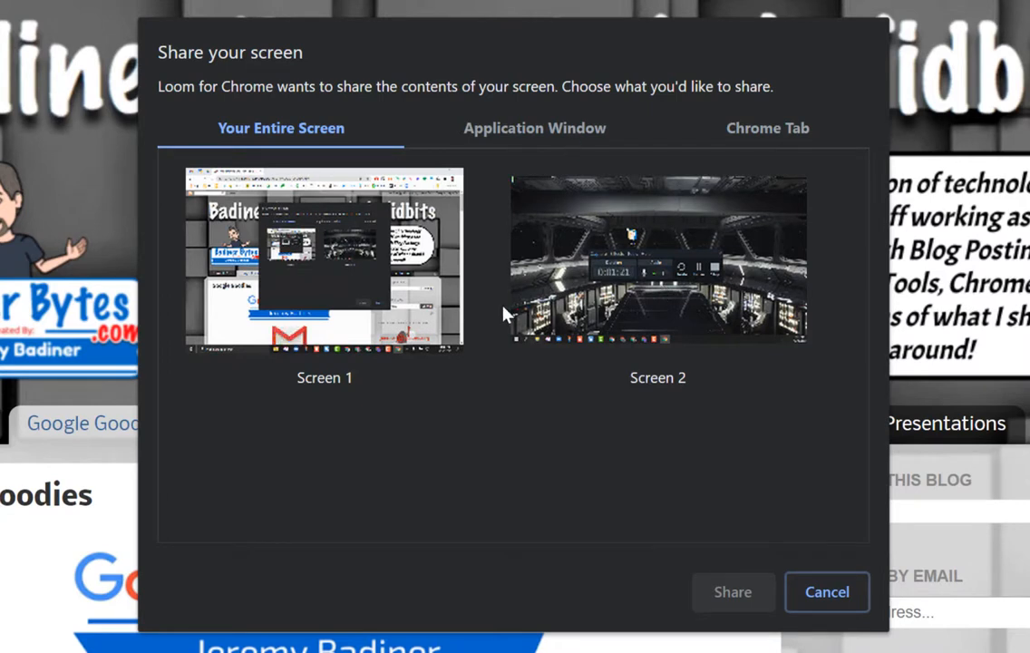
{"action": "mouse_move", "coordinate": [305, 275]}
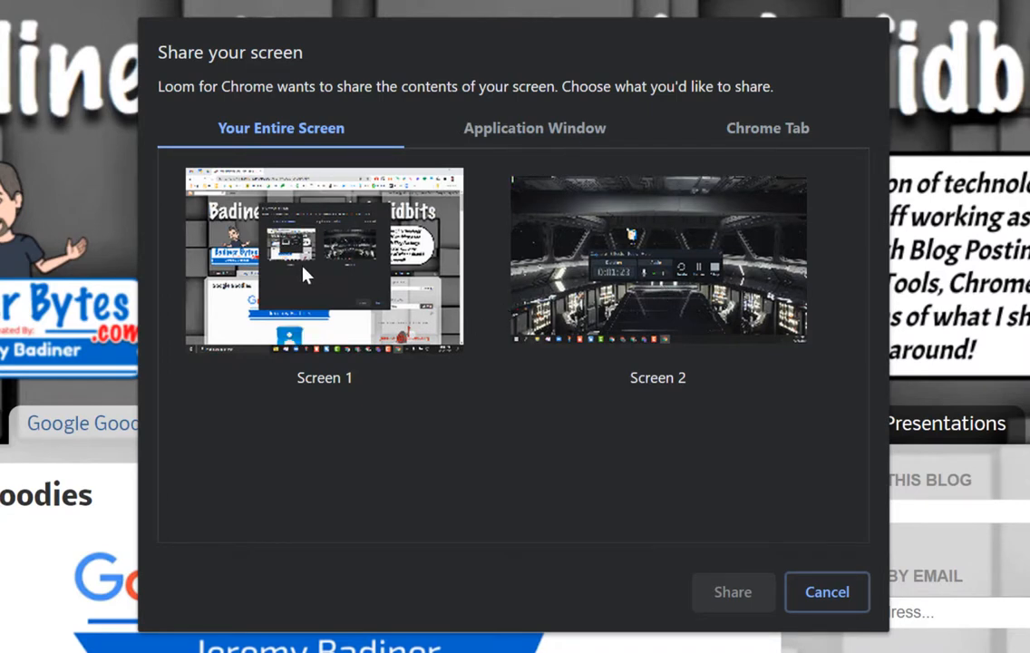
{"action": "left_click", "coordinate": [323, 258]}
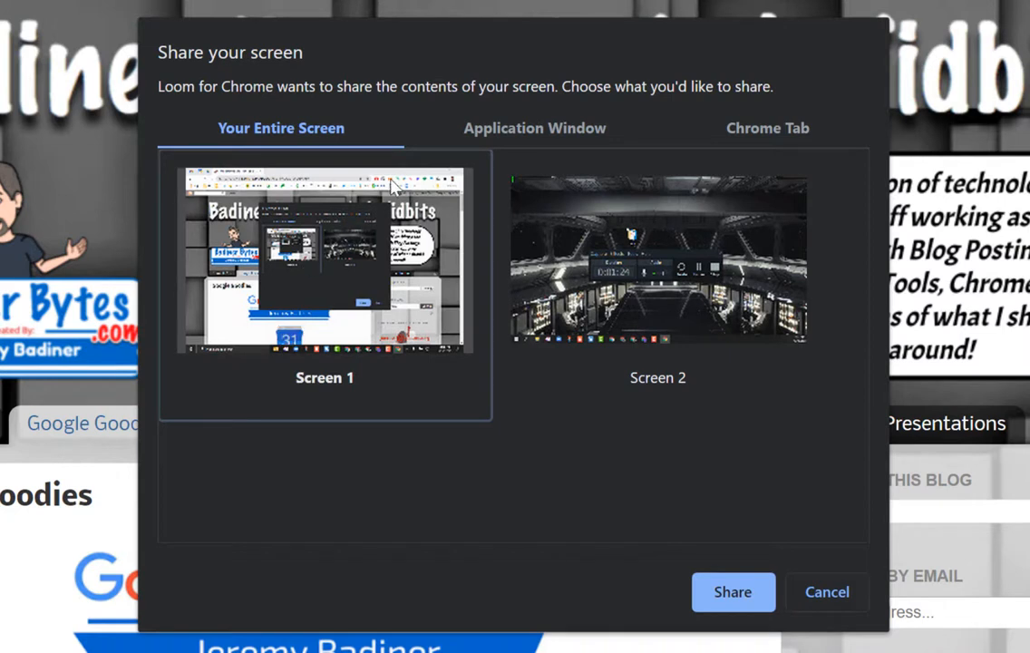
{"action": "mouse_move", "coordinate": [689, 116]}
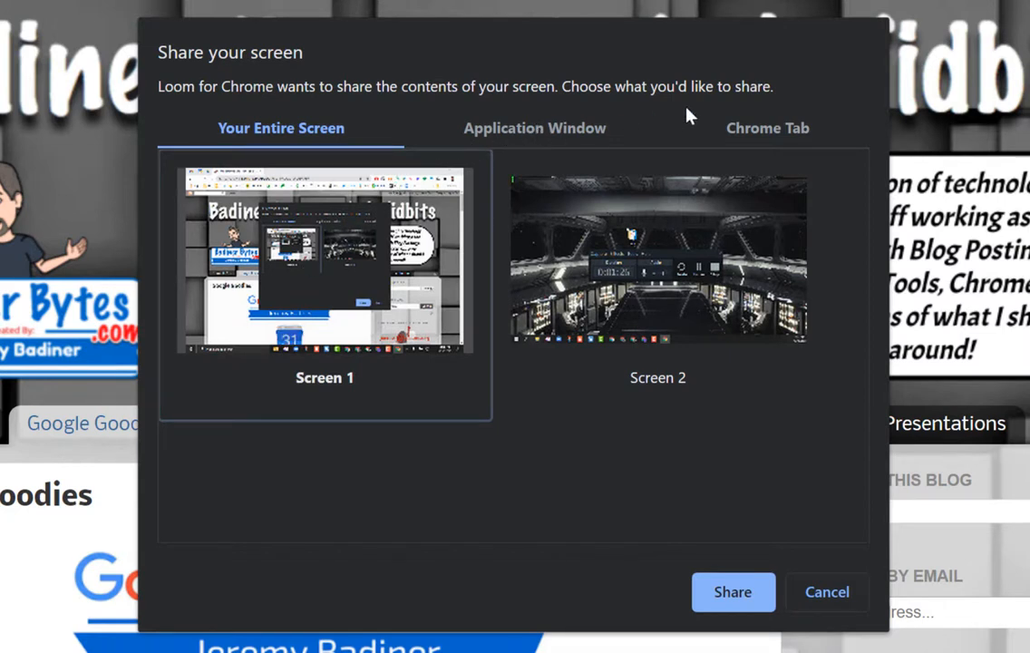
{"action": "mouse_move", "coordinate": [747, 544]}
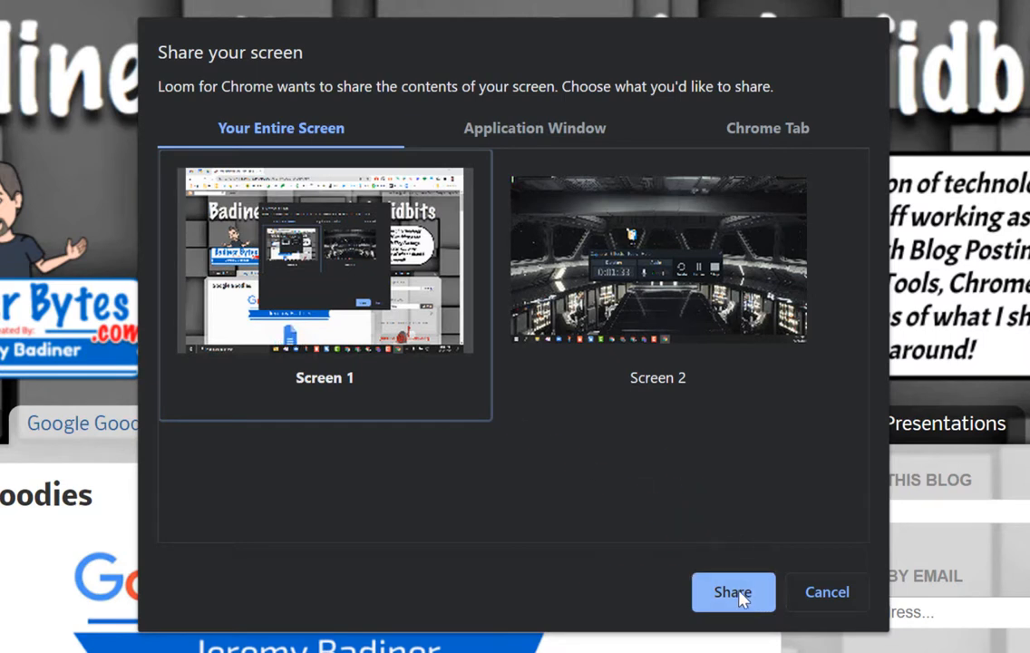
{"action": "left_click", "coordinate": [733, 592]}
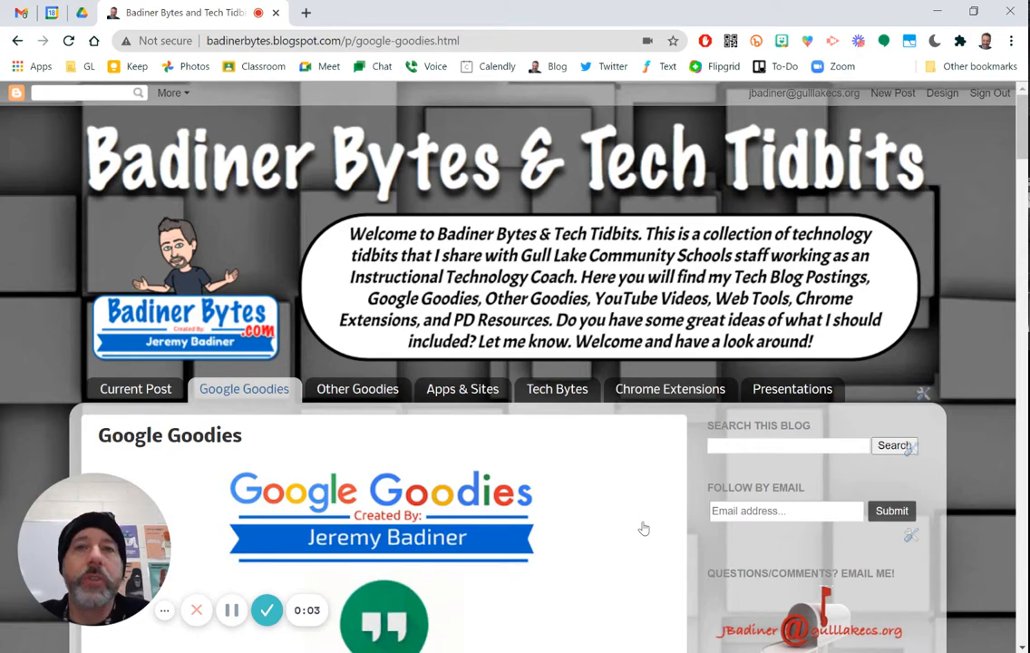
Step: Scroll down through the Google Goodies tips while recording
{"action": "scroll", "scroll_direction": "down", "scroll_amount": 3}
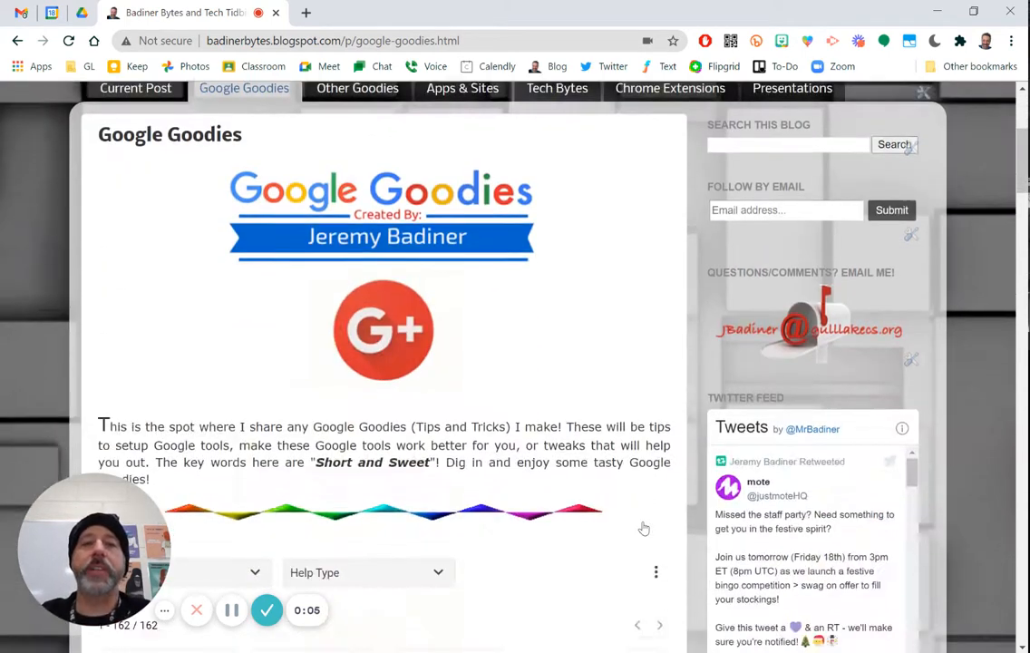
{"action": "scroll", "scroll_direction": "down", "scroll_amount": 3}
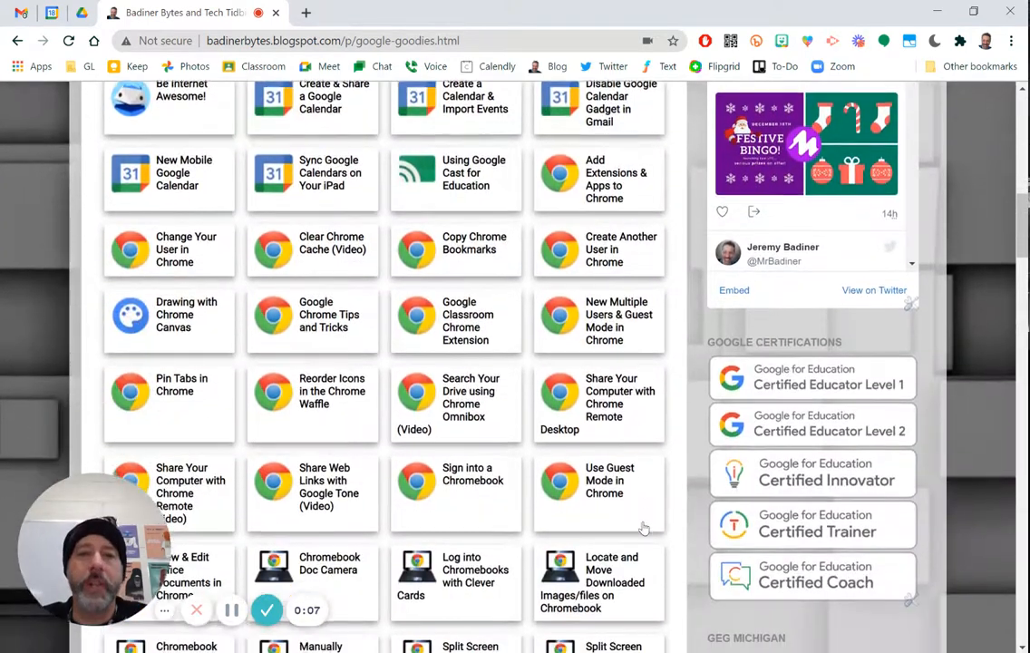
{"action": "scroll", "scroll_direction": "down", "scroll_amount": 3}
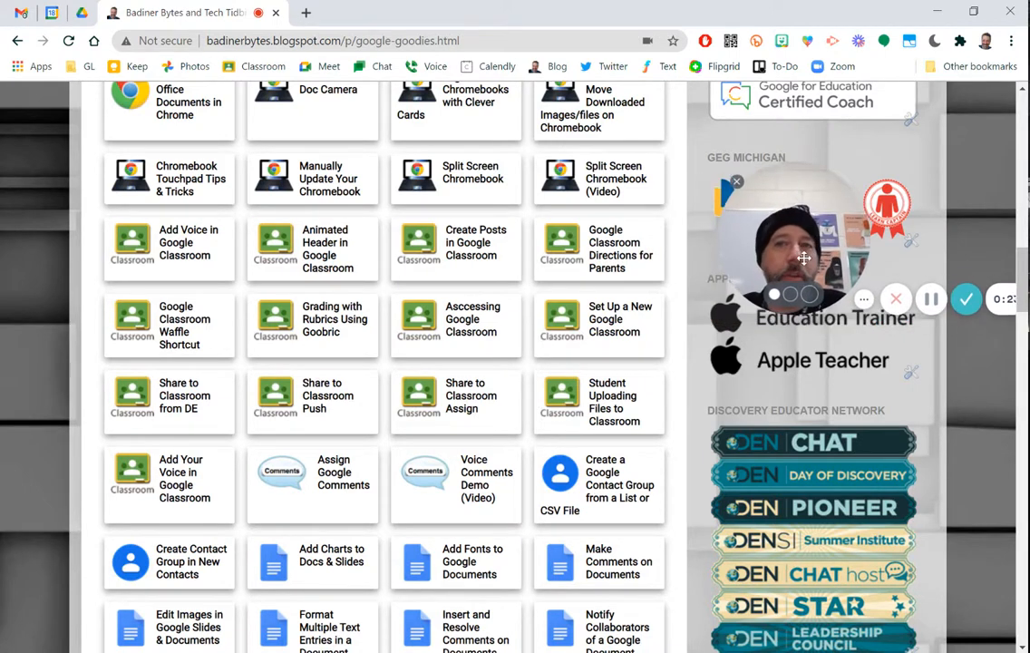
{"action": "scroll", "scroll_direction": "down", "scroll_amount": 3}
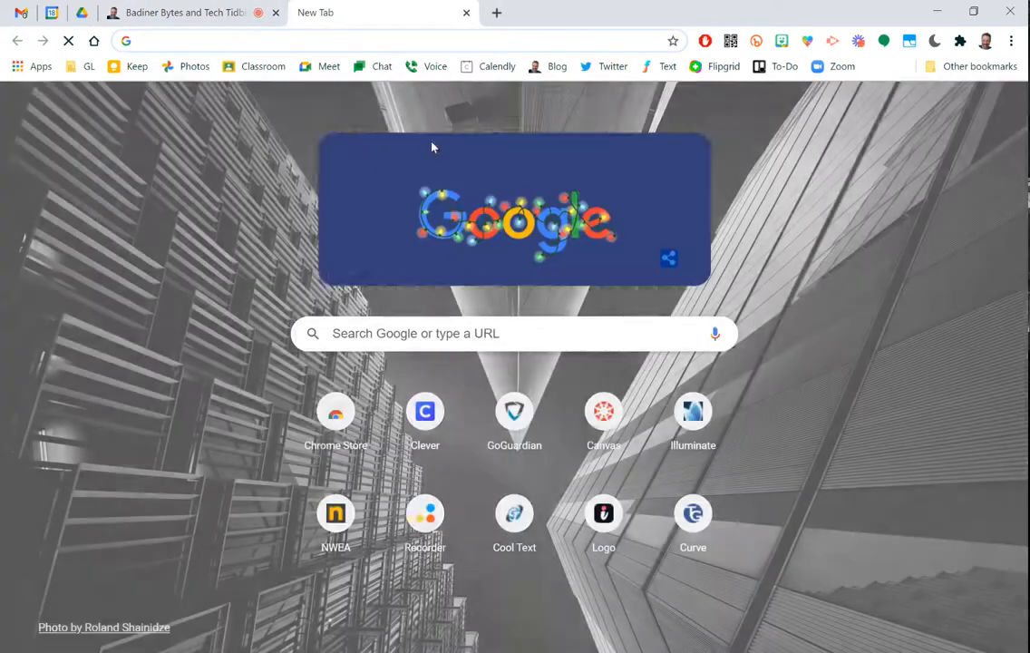
Step: Show meet.google.com, then finish the Loom recording
{"action": "left_click", "coordinate": [326, 65]}
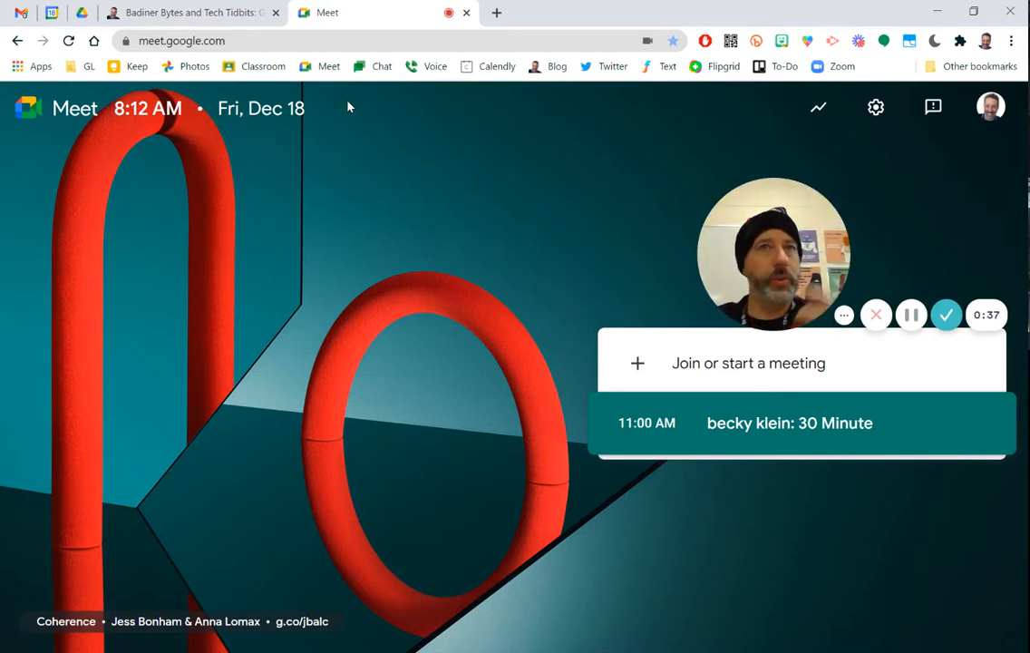
{"action": "mouse_move", "coordinate": [421, 129]}
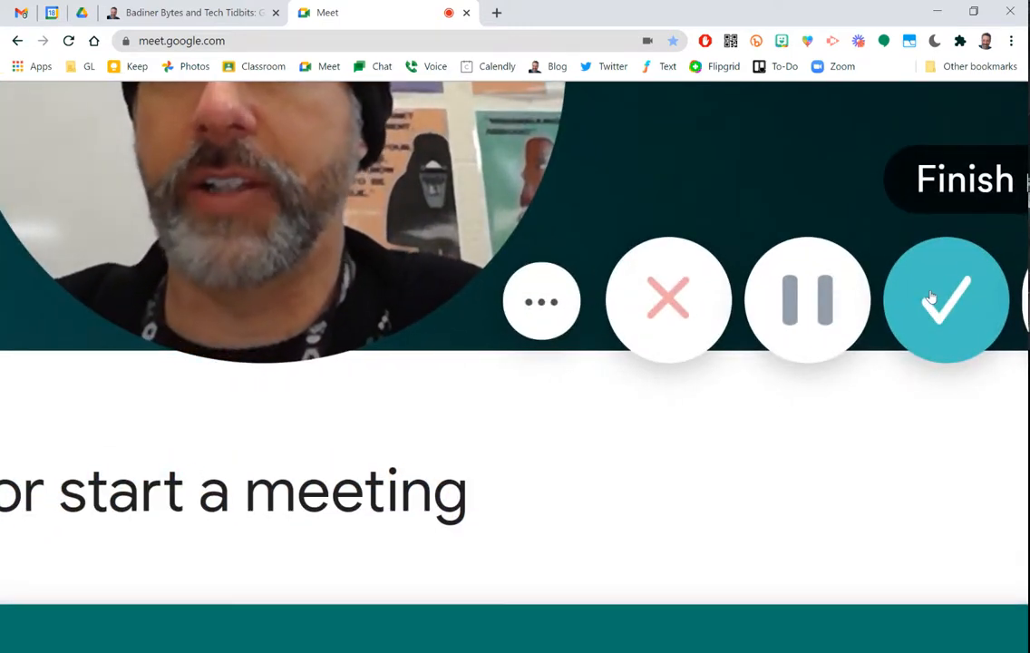
{"action": "left_click", "coordinate": [947, 301]}
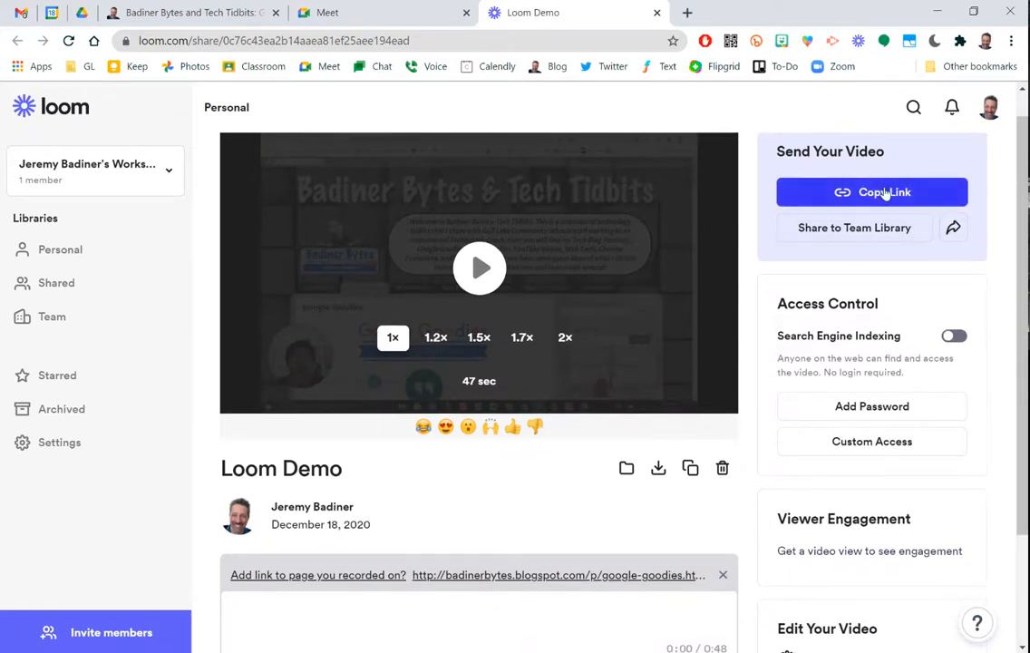
Step: Copy the Loom Demo share link and open it in the browser address bar
{"action": "left_click", "coordinate": [871, 193]}
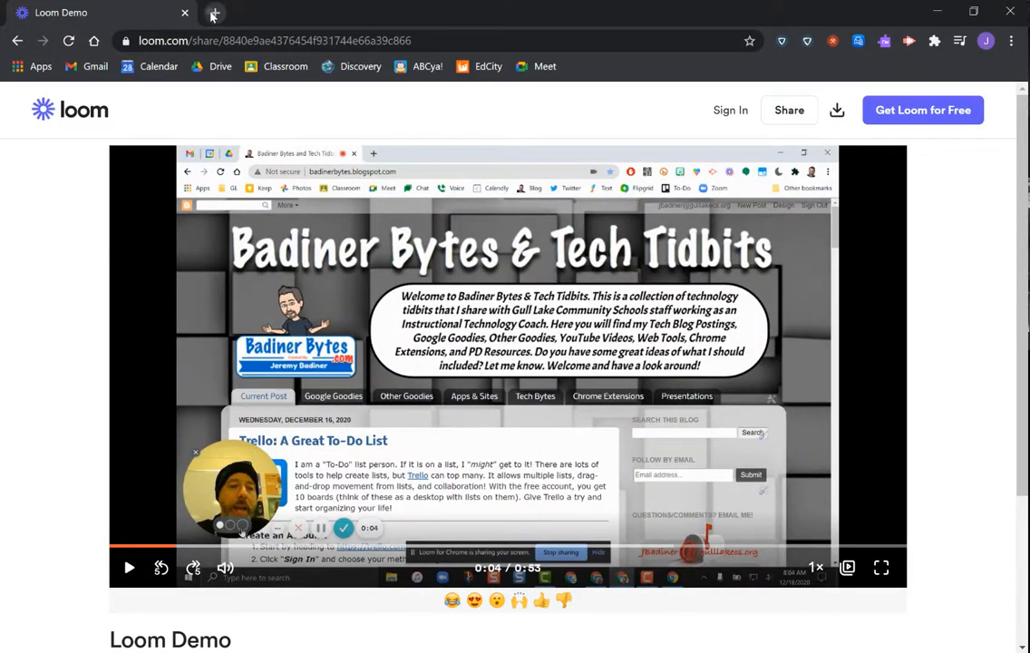
{"action": "left_click", "coordinate": [214, 12]}
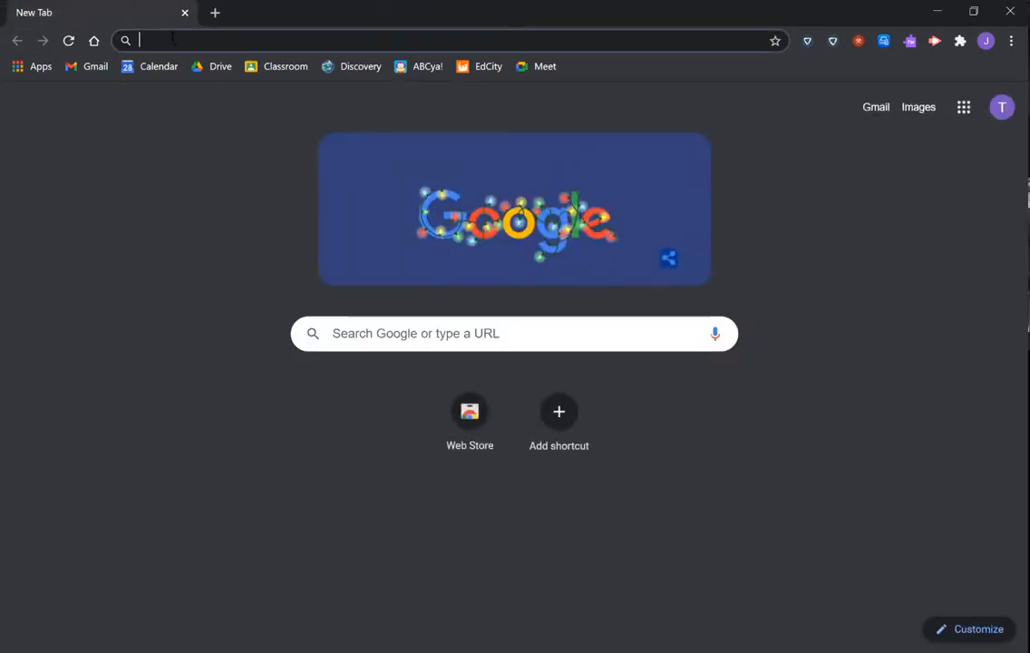
{"action": "type", "text": "https://www.loom.com/share/0c76c43ea2b14aaea81ef25aee194ead"}
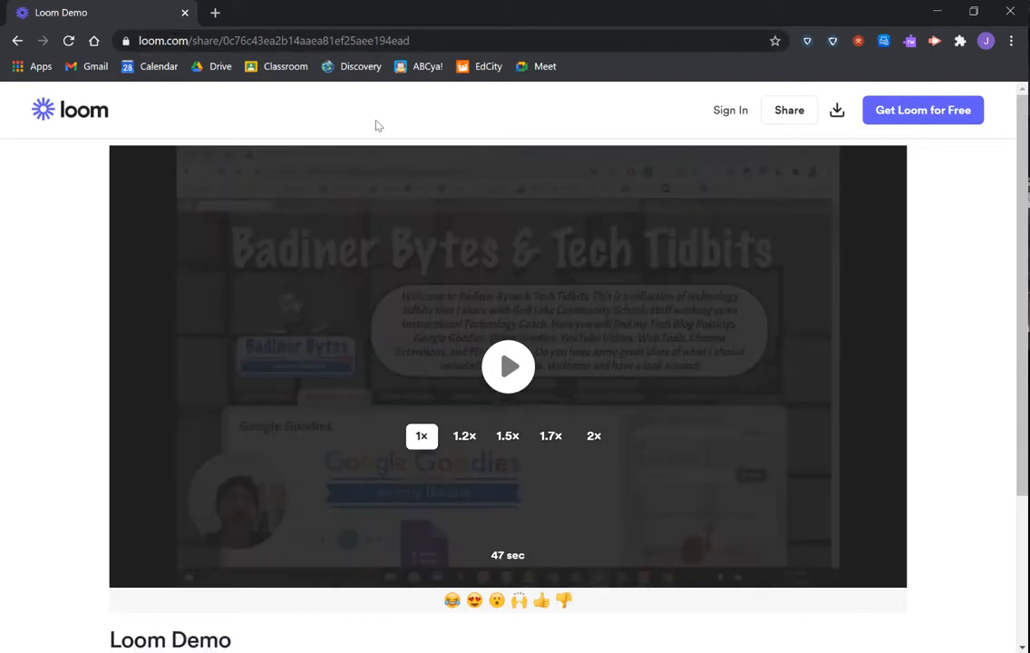
{"action": "left_click", "coordinate": [508, 366]}
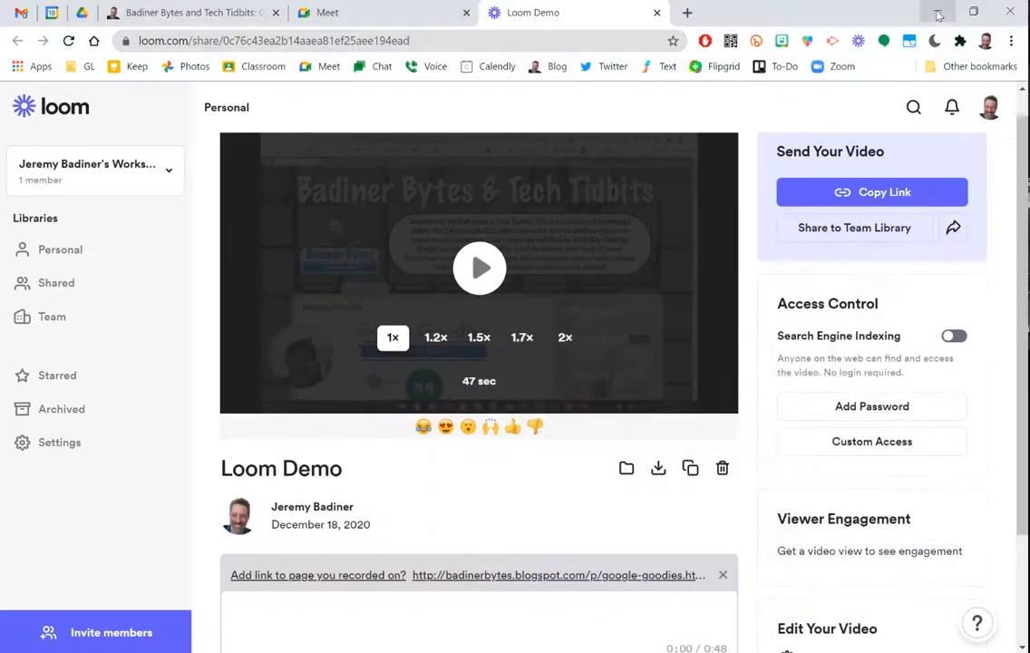
Step: Scroll to Edit Your Video and start creating a call-to-action
{"action": "scroll", "scroll_direction": "down", "scroll_amount": 3}
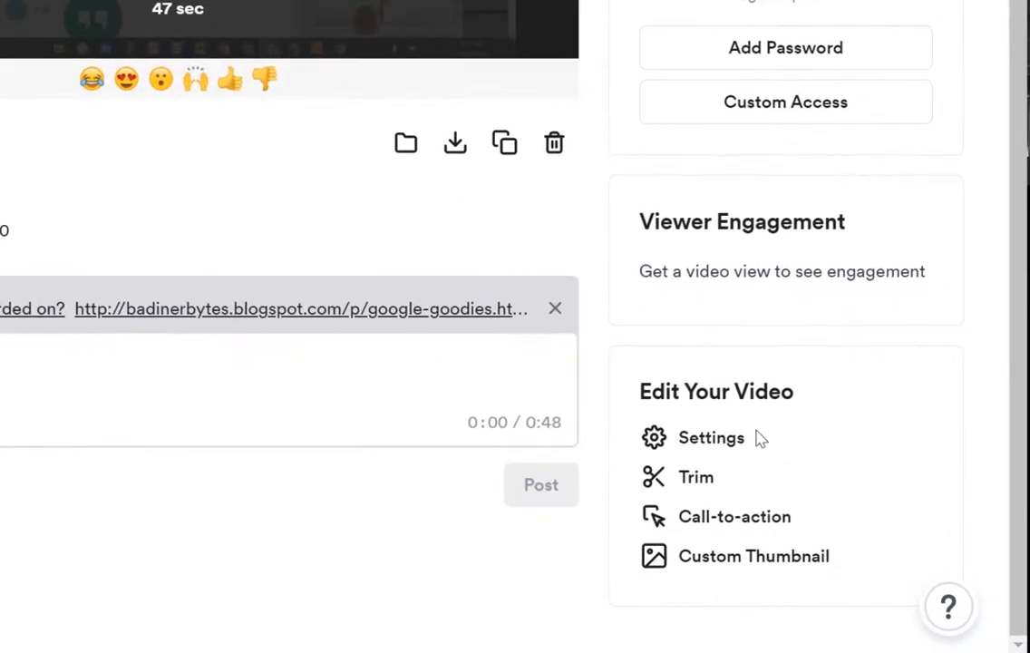
{"action": "mouse_move", "coordinate": [733, 515]}
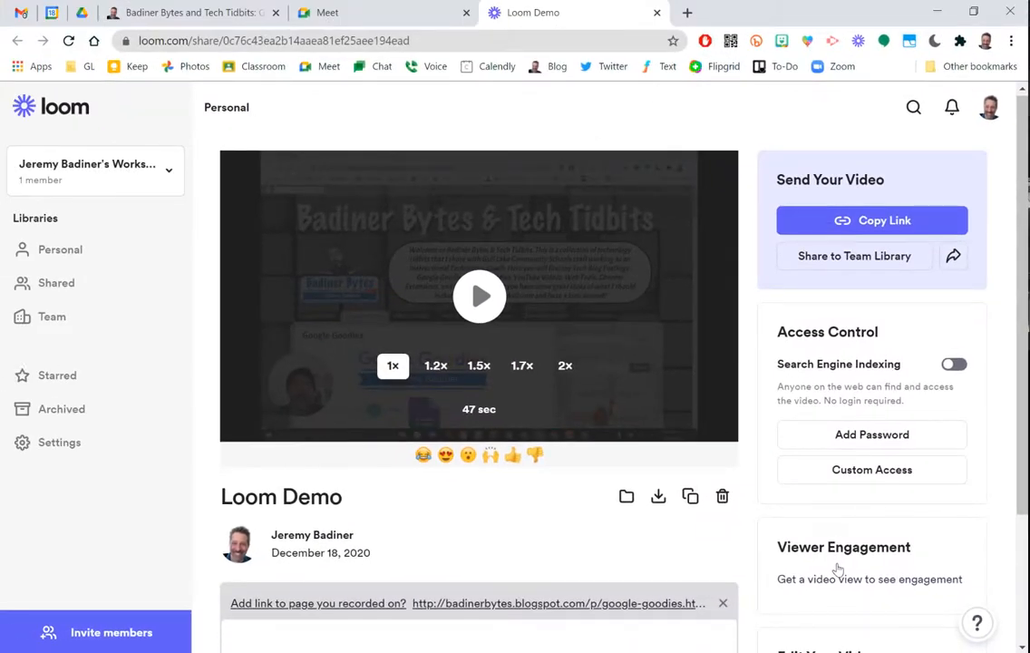
{"action": "scroll", "scroll_direction": "down", "scroll_amount": 3}
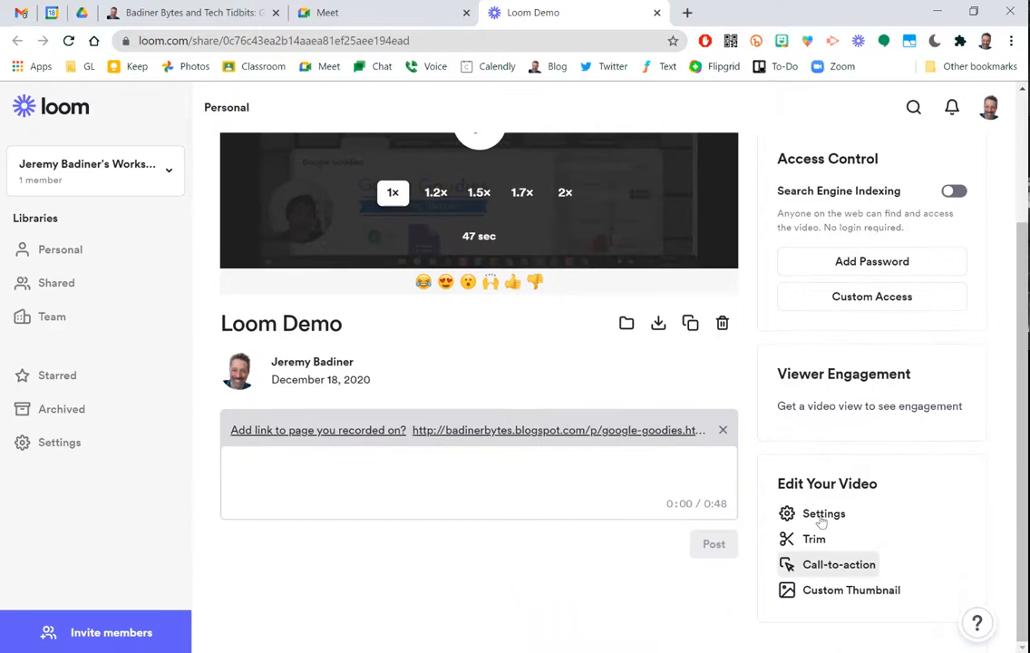
{"action": "left_click", "coordinate": [840, 565]}
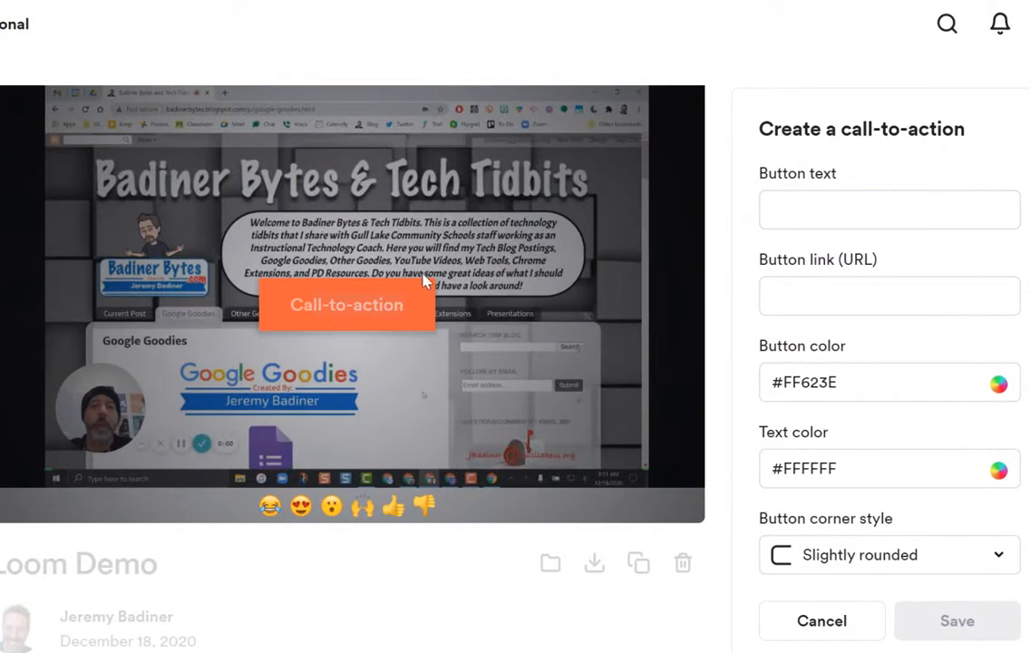
Step: Save a 'Badiner Bytes' button linking to badinerbytes.com, then try it out
{"action": "left_click", "coordinate": [889, 210]}
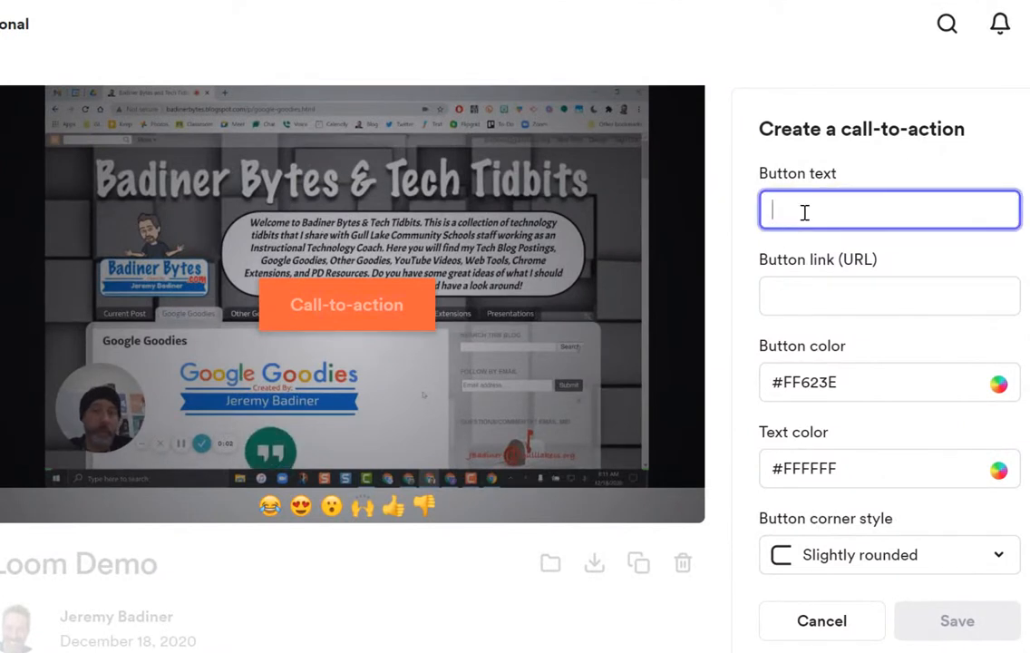
{"action": "type", "text": "Badiner Byte"}
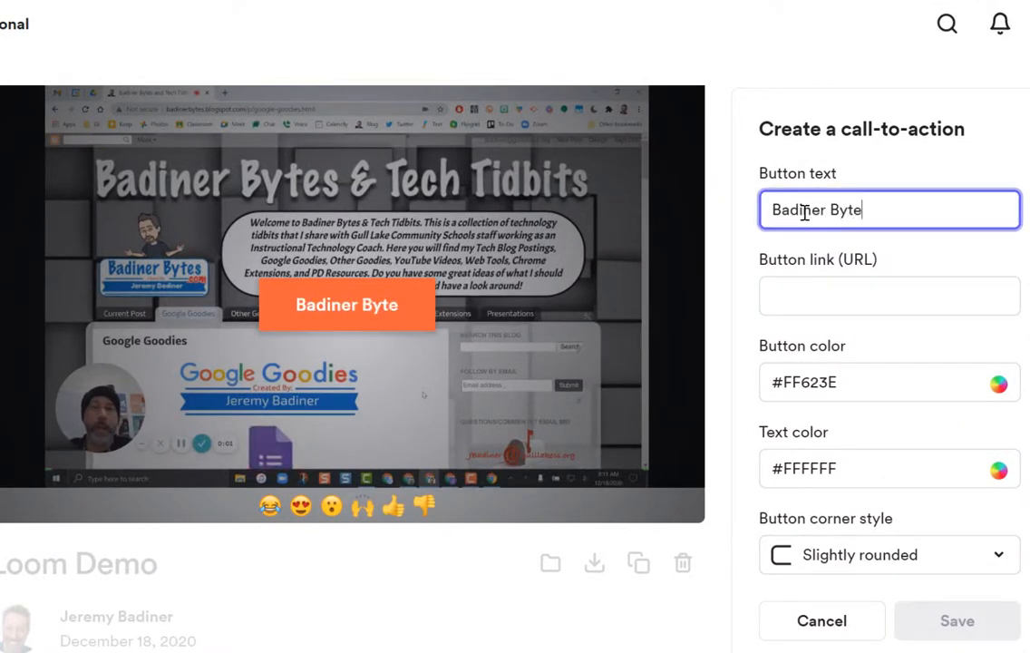
{"action": "left_click", "coordinate": [889, 295]}
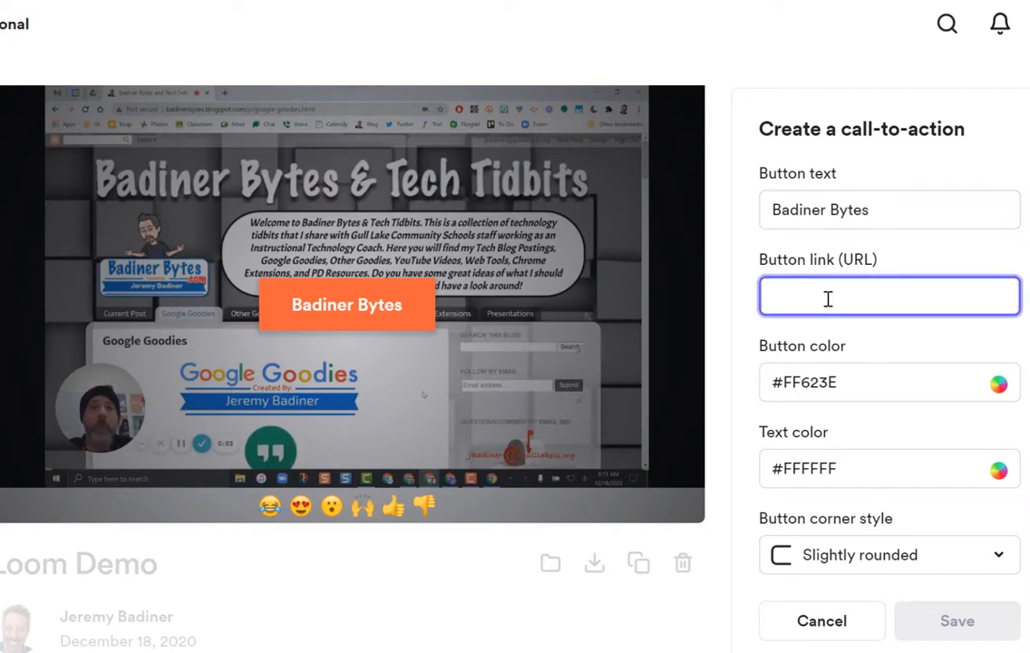
{"action": "type", "text": "badinerb"}
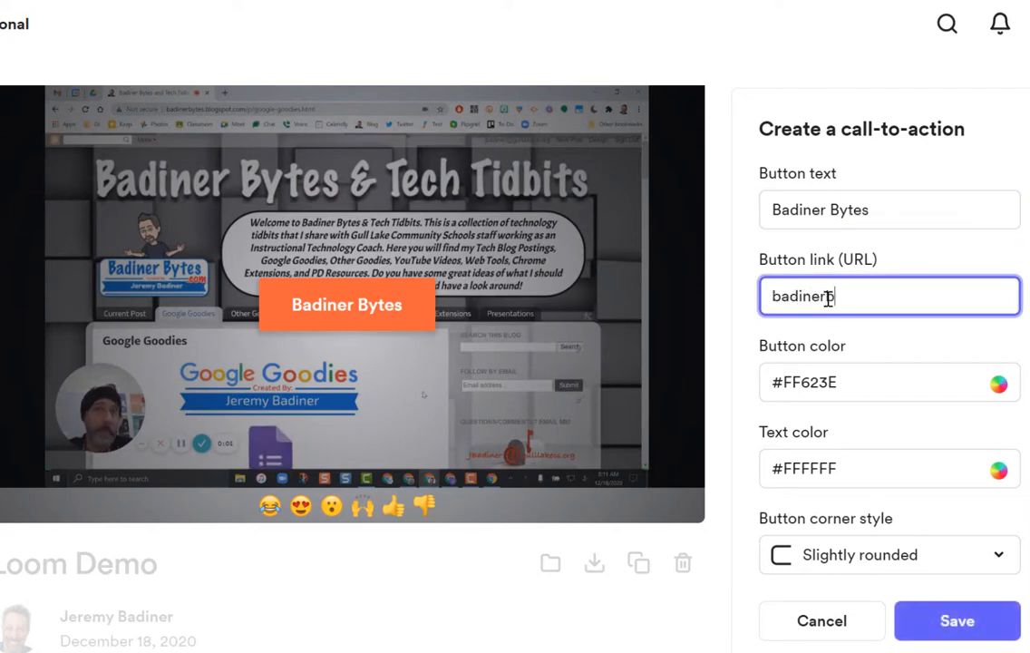
{"action": "type", "text": "bytes.com"}
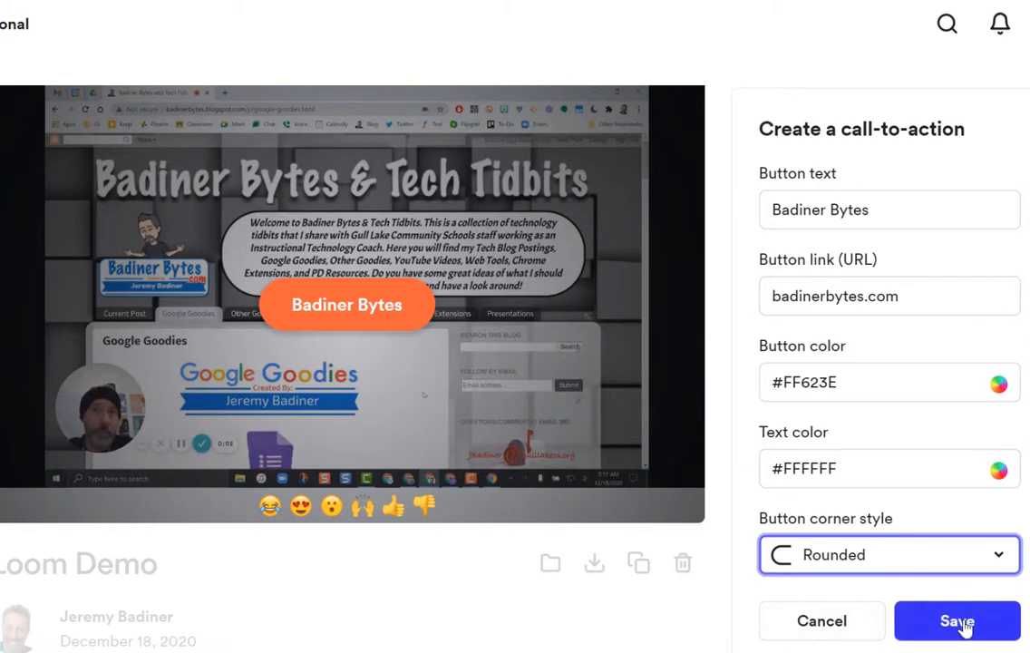
{"action": "left_click", "coordinate": [958, 621]}
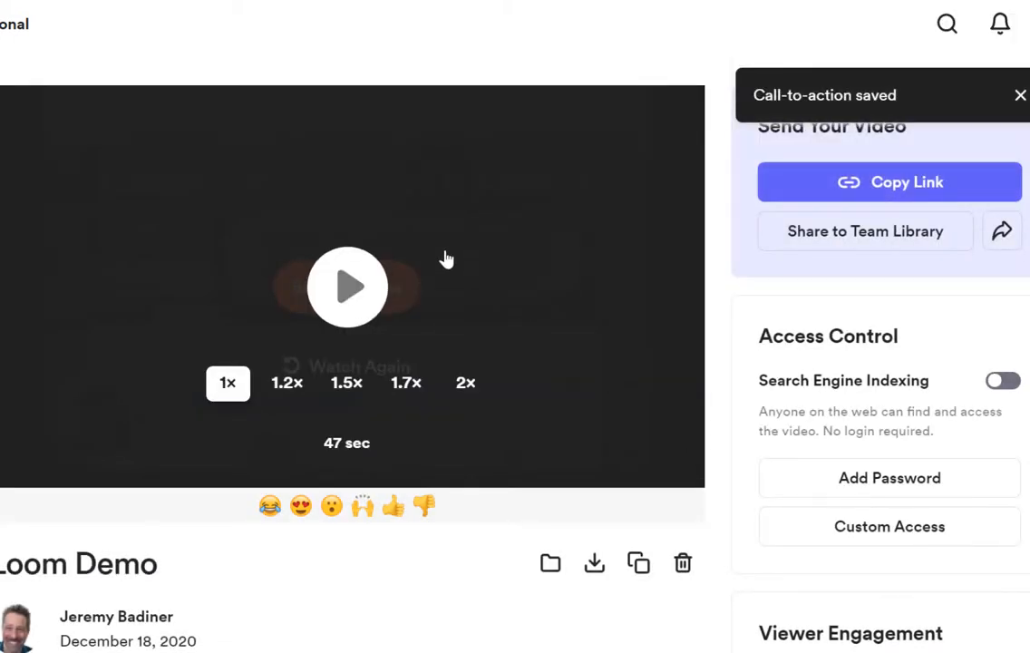
{"action": "left_click", "coordinate": [349, 287]}
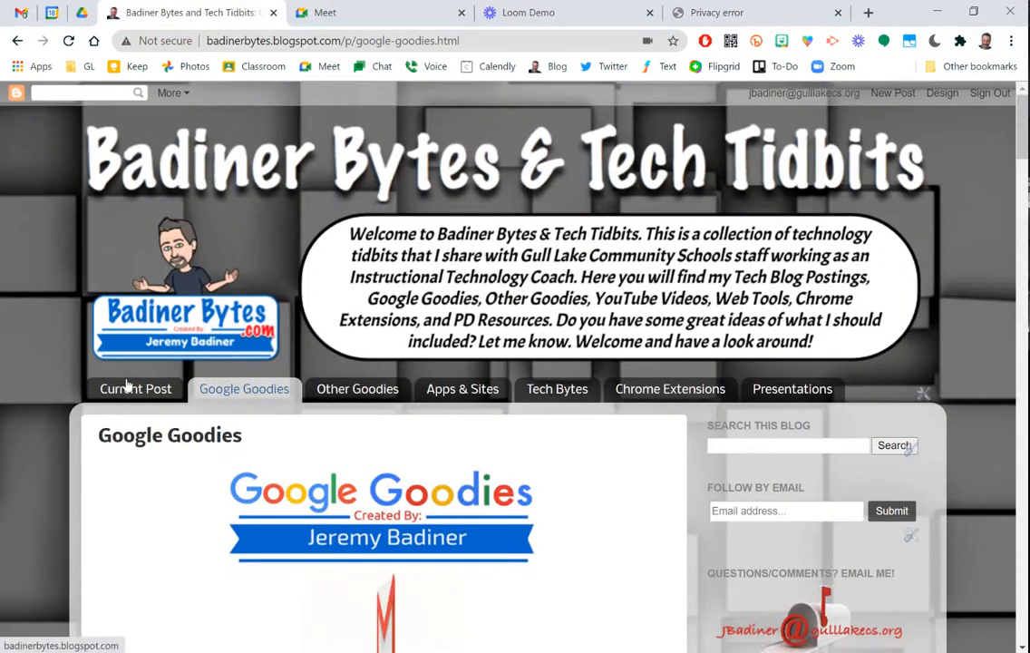
Step: Return to the Loom Demo tab and scroll to the video's end screen
{"action": "left_click", "coordinate": [134, 389]}
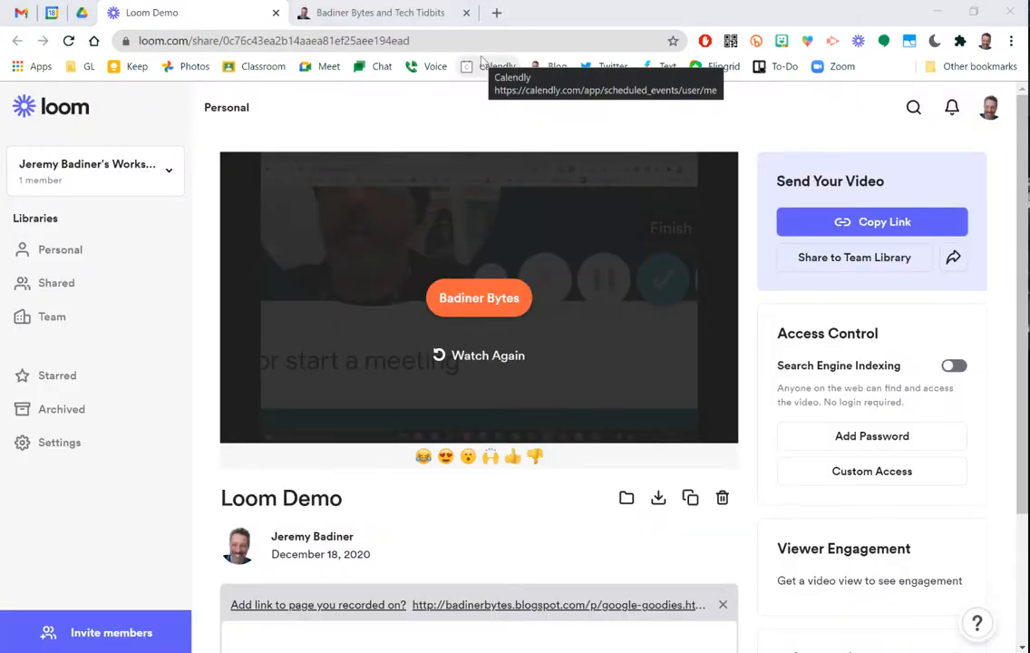
{"action": "mouse_move", "coordinate": [342, 105]}
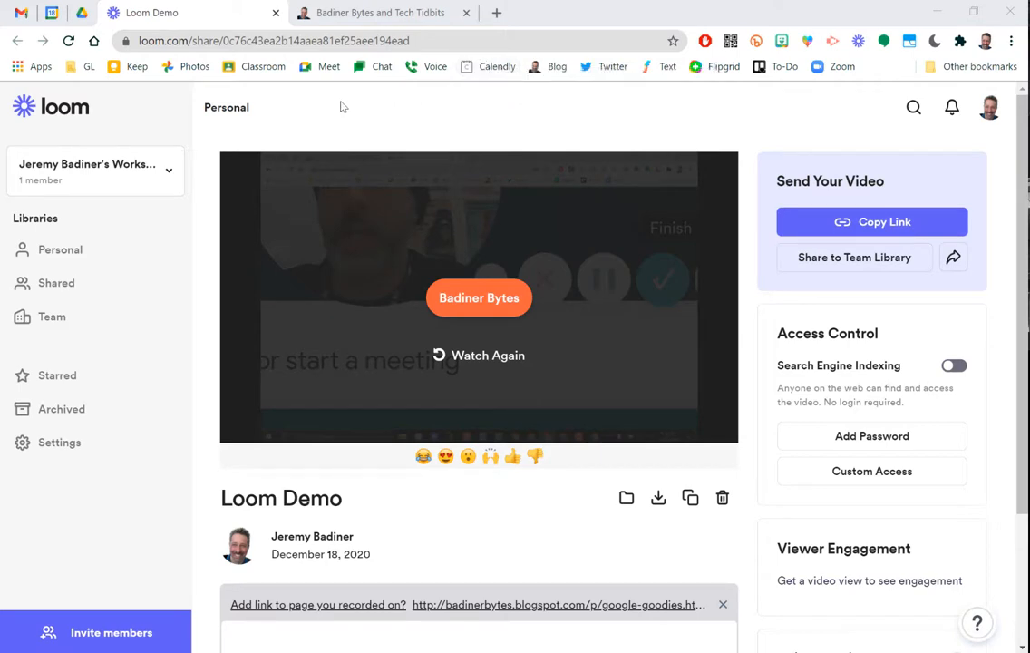
{"action": "scroll", "scroll_direction": "down", "scroll_amount": 3}
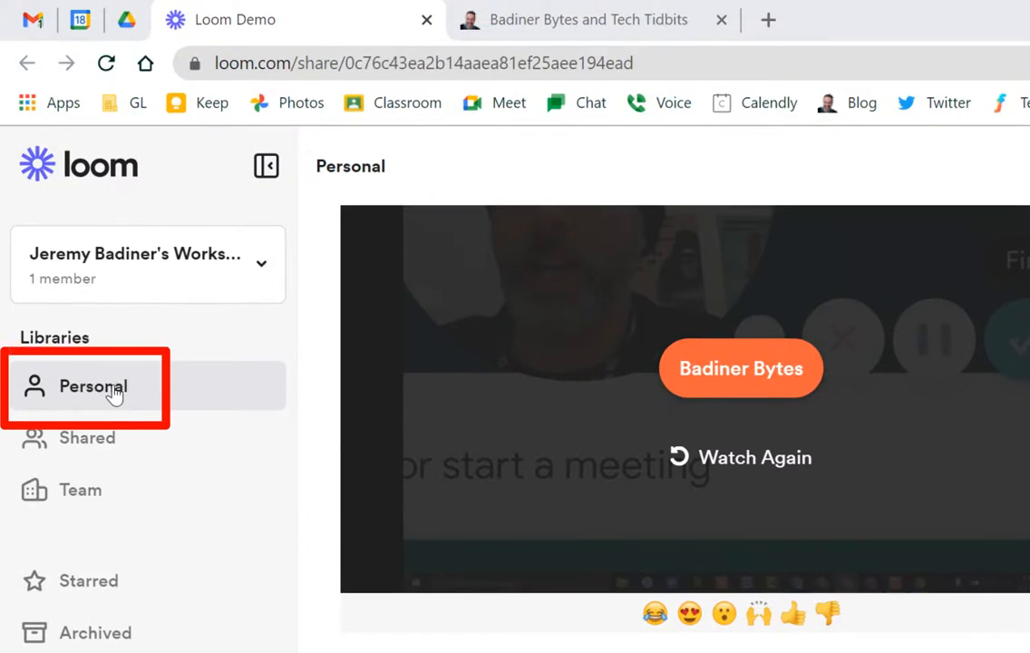
Step: Open the Personal library under Libraries in the sidebar
{"action": "left_click", "coordinate": [92, 385]}
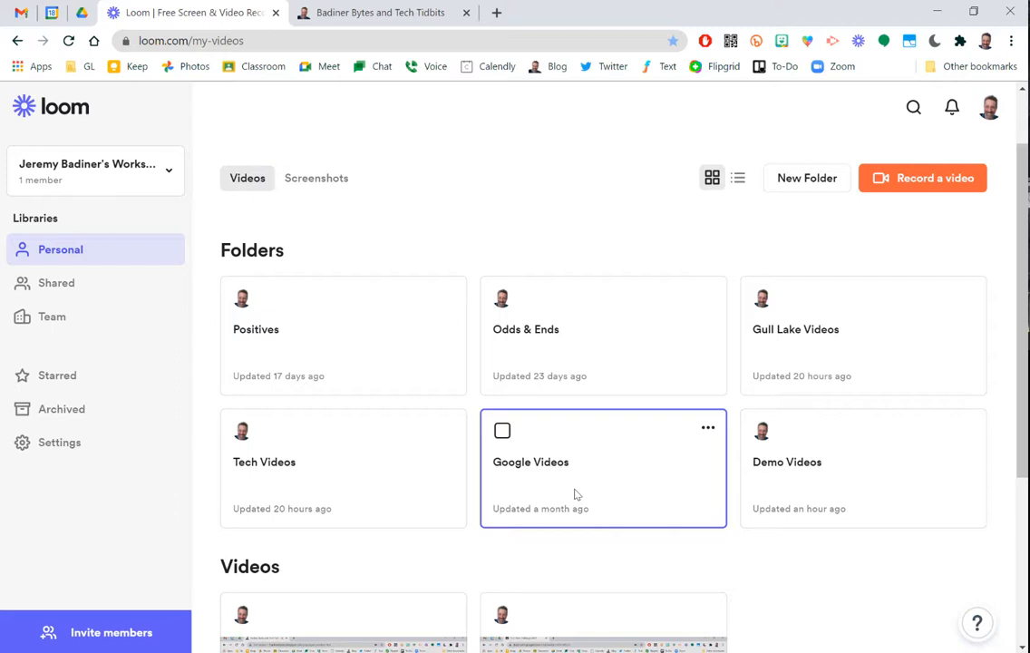
{"action": "mouse_move", "coordinate": [523, 431]}
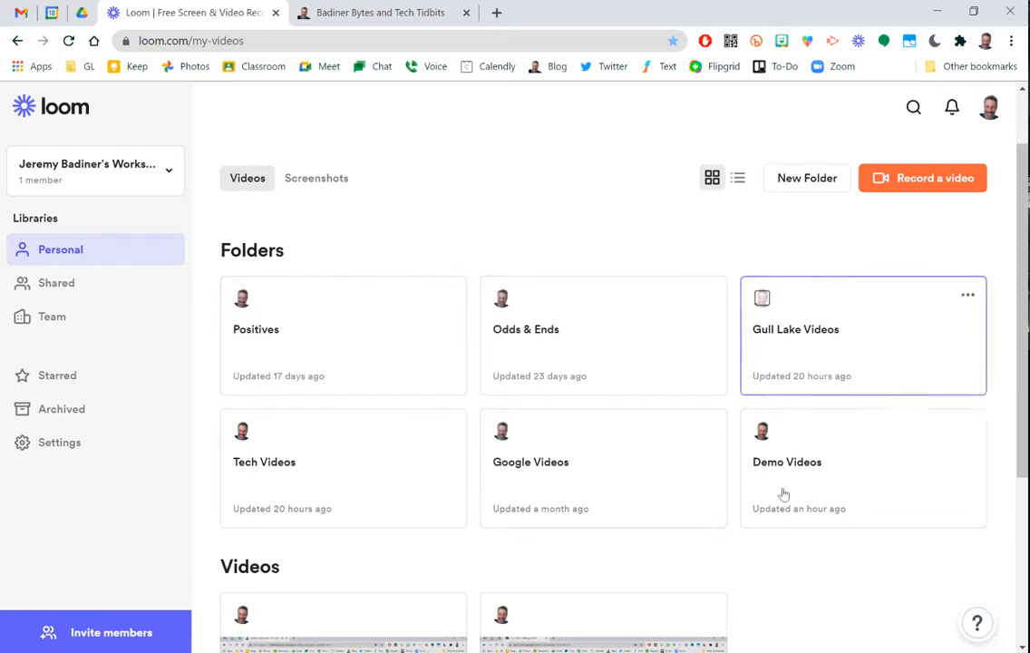
{"action": "mouse_move", "coordinate": [598, 570]}
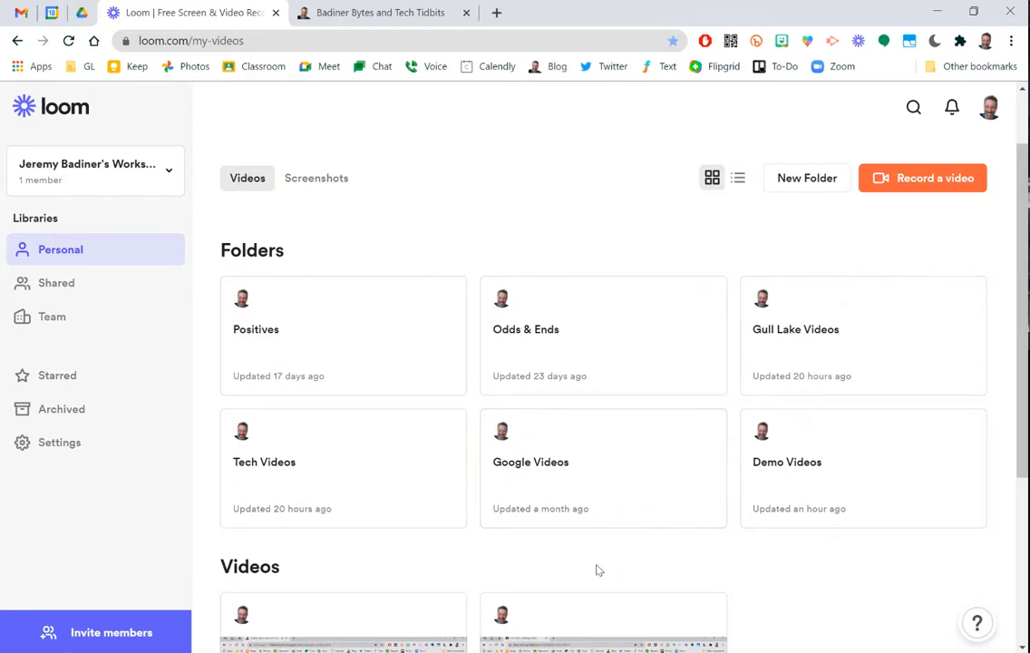